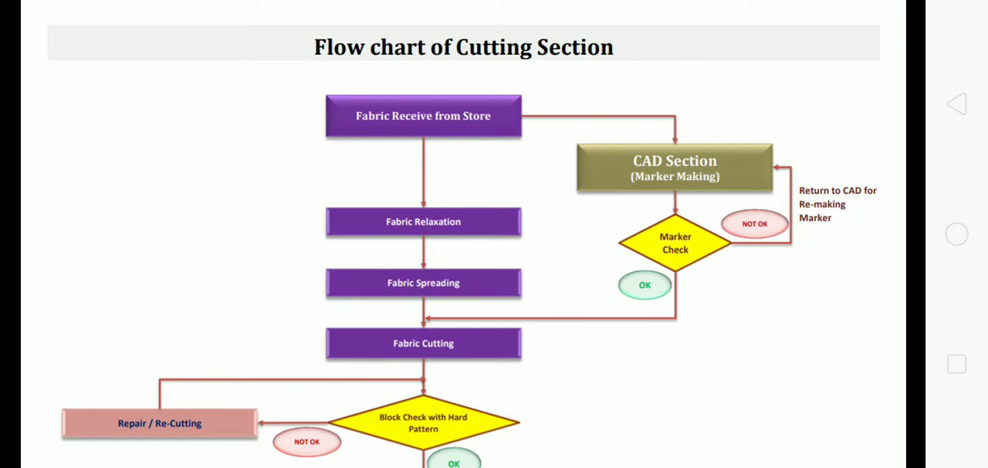
pyautogui.scroll(-3)
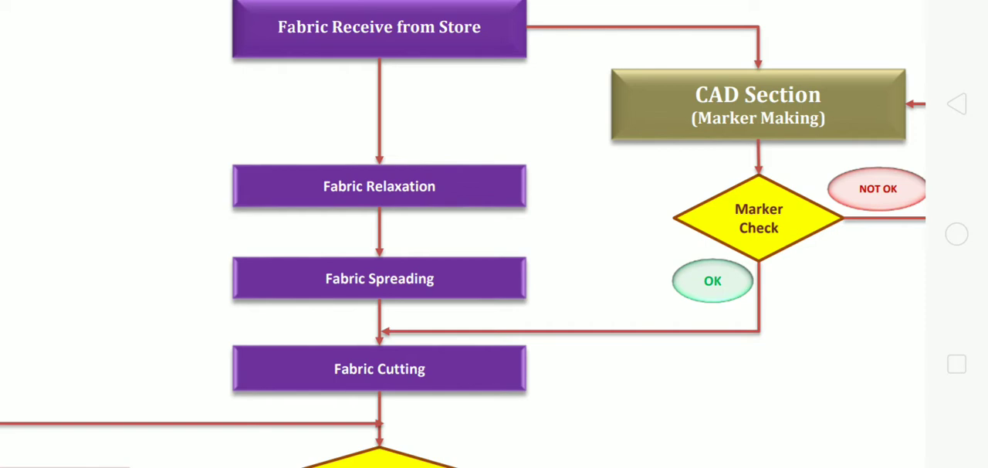
pyautogui.scroll(-3)
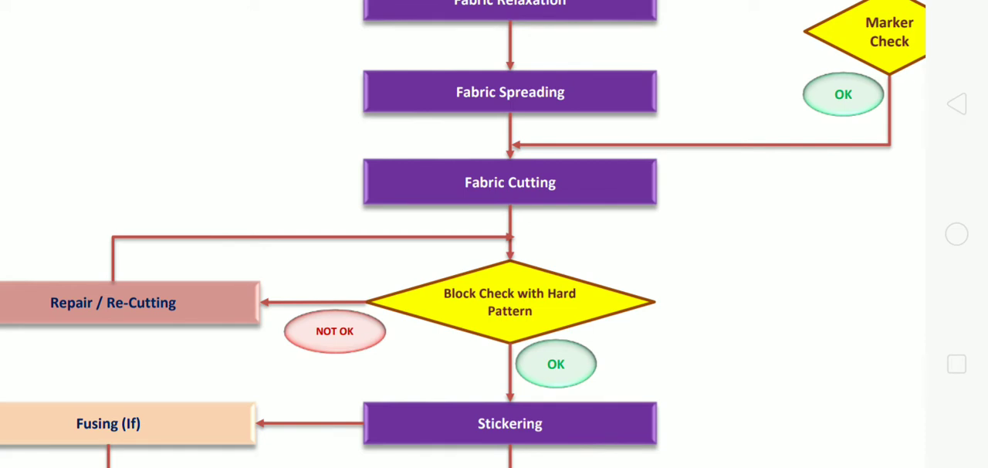
pyautogui.scroll(-3)
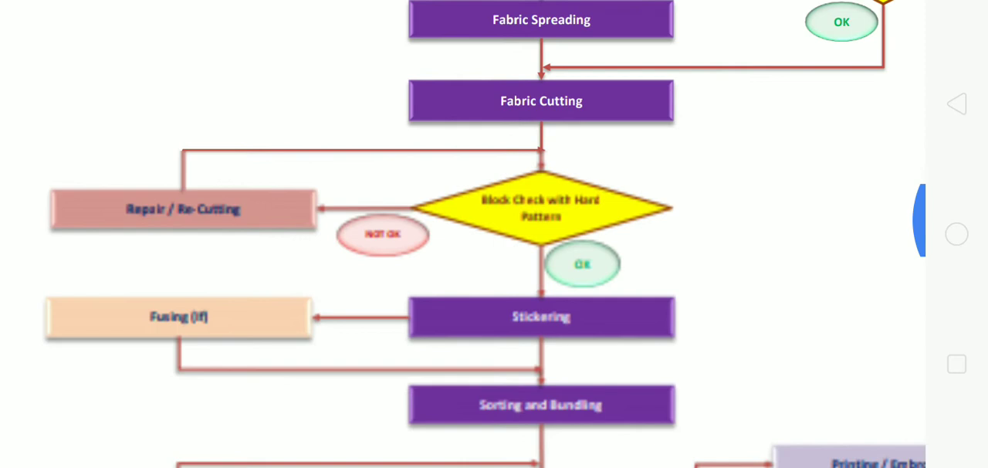
pyautogui.scroll(-3)
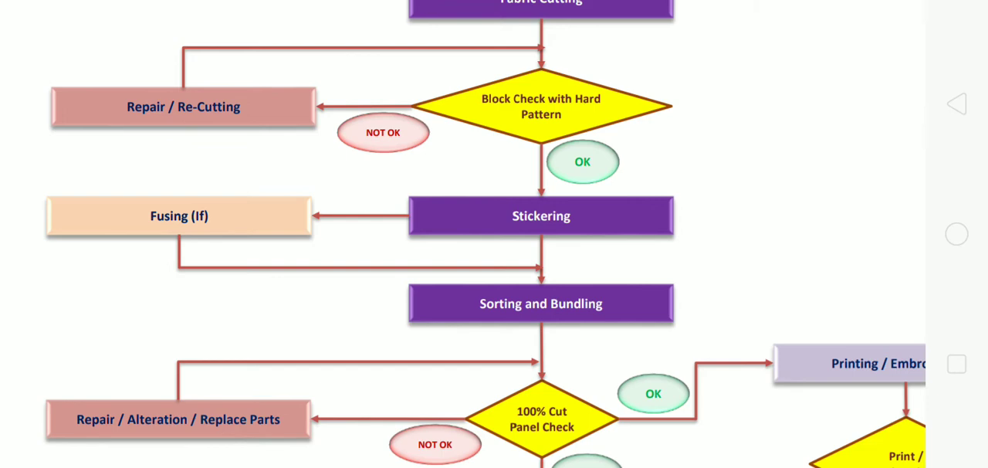
pyautogui.scroll(-3)
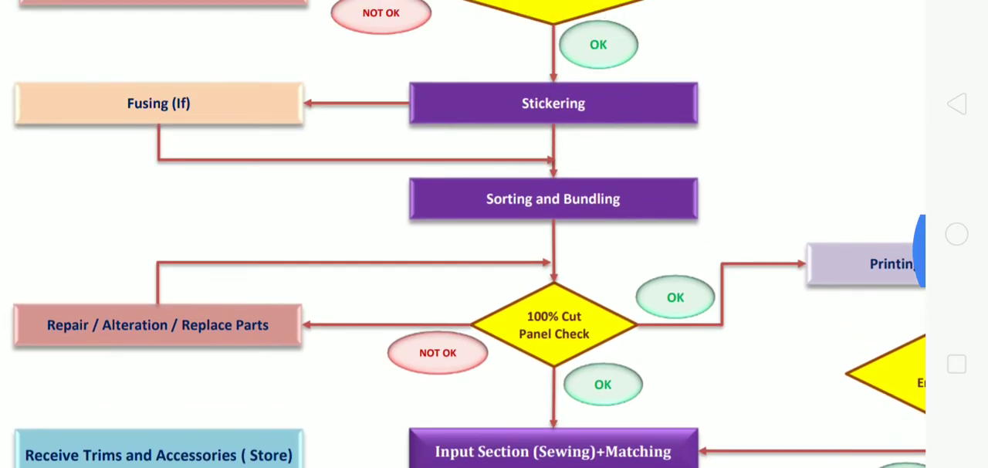
pyautogui.scroll(-3)
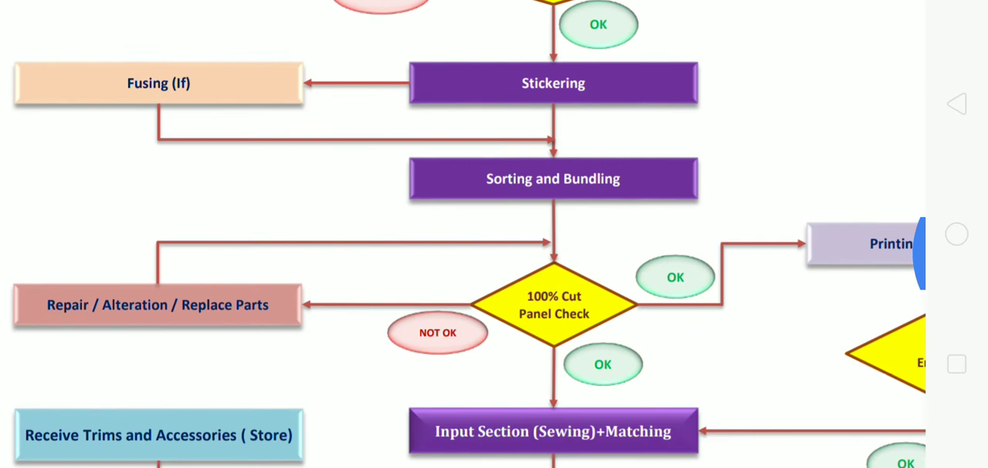